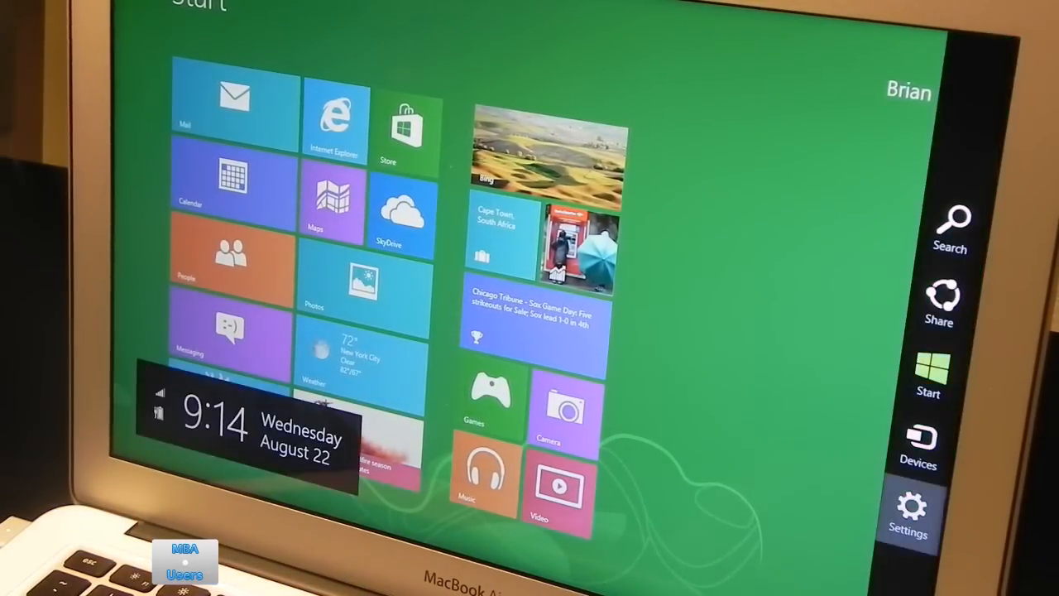
Open the Windows 8 Settings pane from the charms bar and choose Power
{"action": "left_click", "coordinate": [909, 512]}
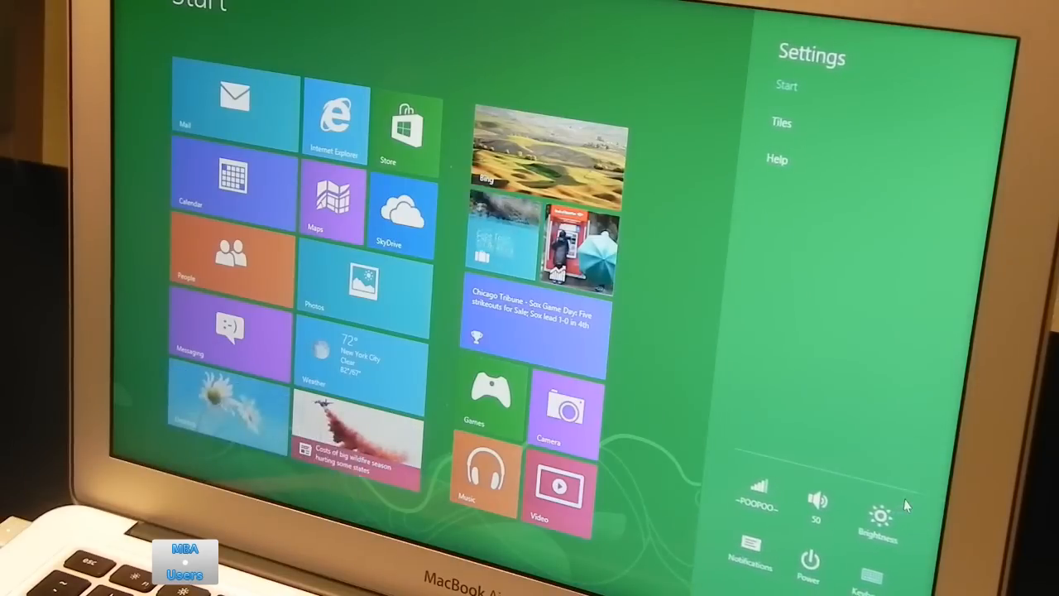
{"action": "left_click", "coordinate": [809, 563]}
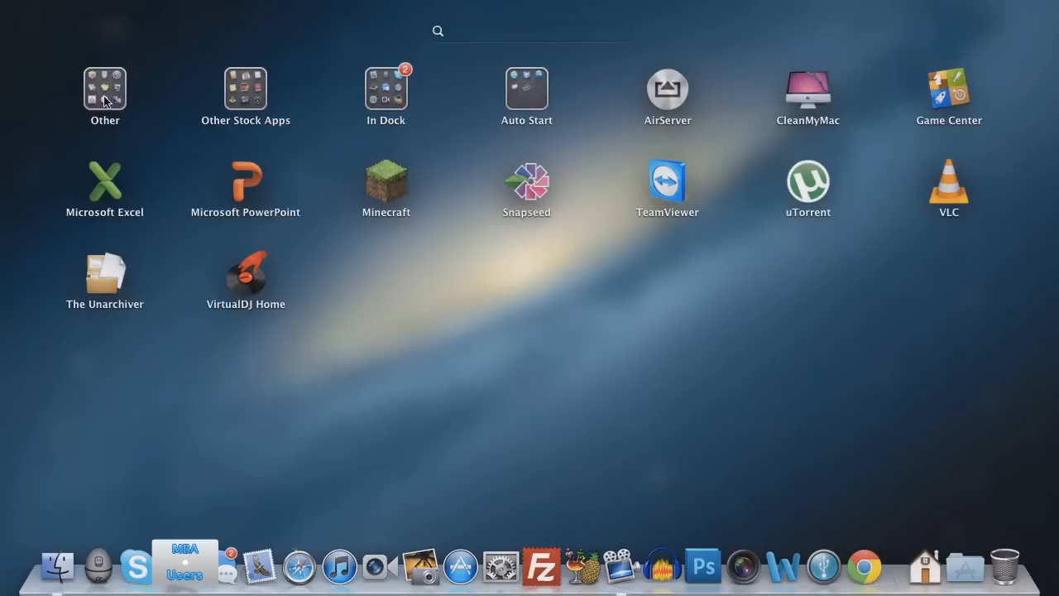
Launch Boot Camp Assistant from Launchpad's Other folder and cancel printing the setup guide
{"action": "left_click", "coordinate": [105, 87]}
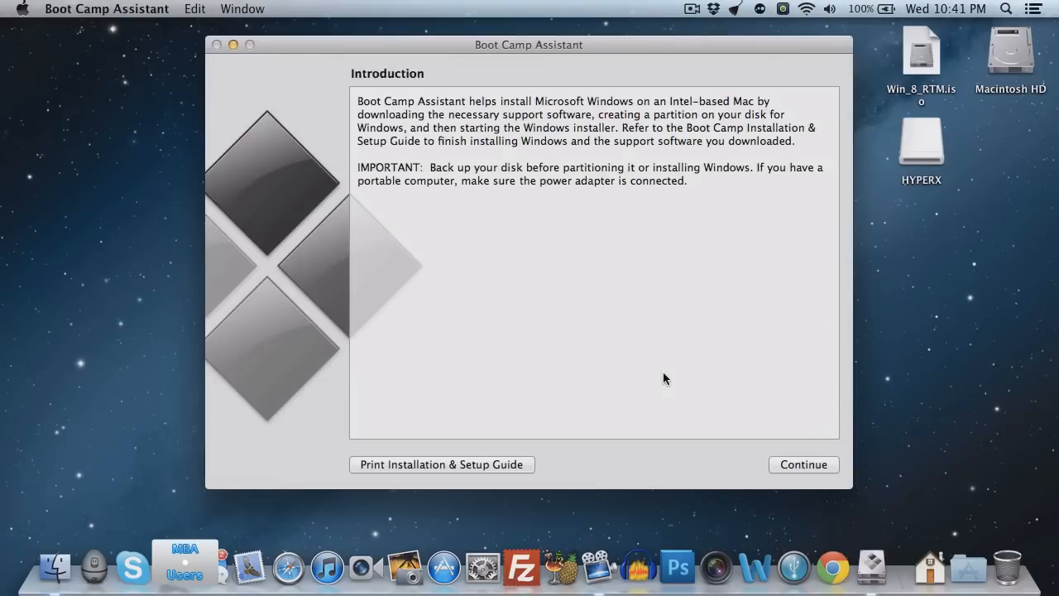
{"action": "left_click", "coordinate": [442, 464]}
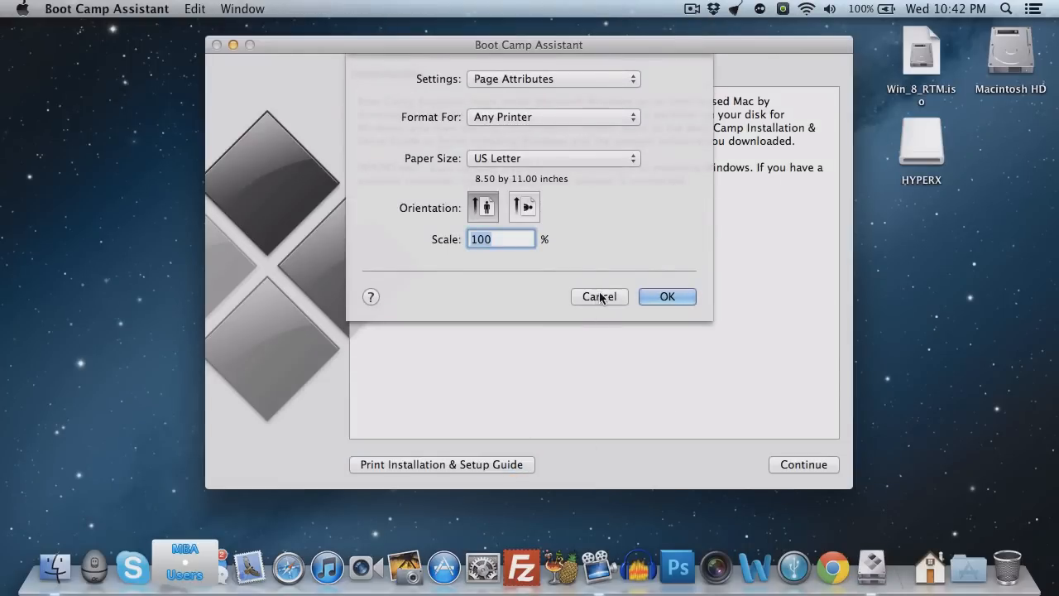
{"action": "left_click", "coordinate": [599, 296]}
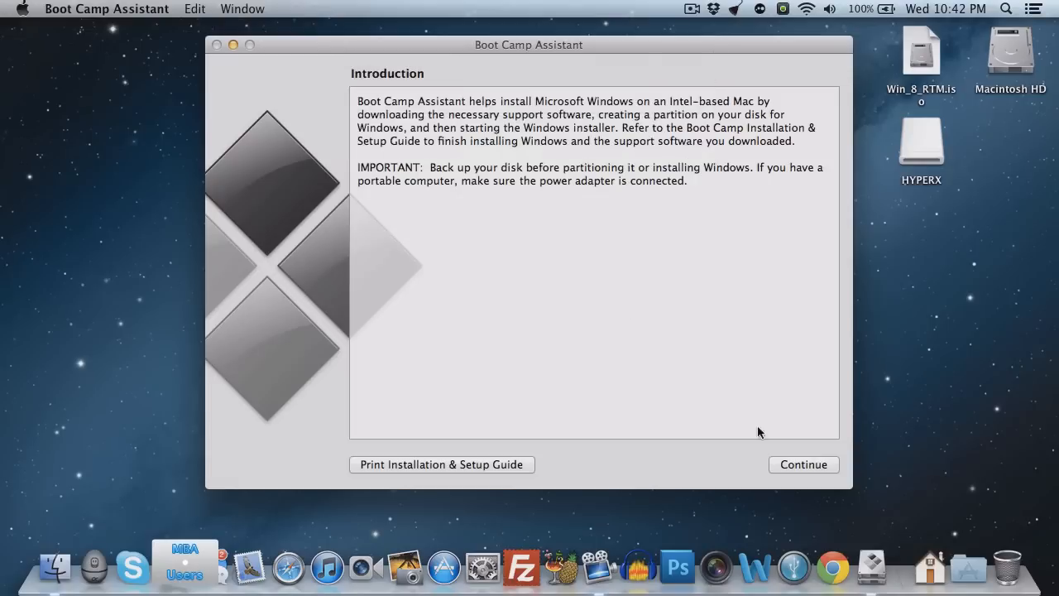
Continue past the Introduction to Select Tasks, keeping all three tasks checked
{"action": "left_click", "coordinate": [804, 465]}
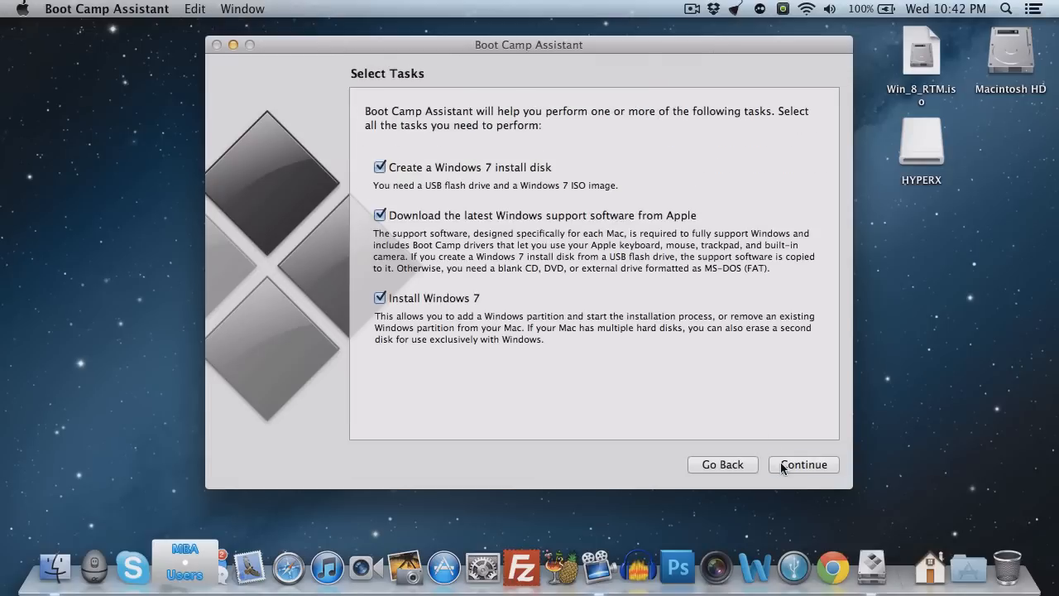
{"action": "mouse_move", "coordinate": [499, 296]}
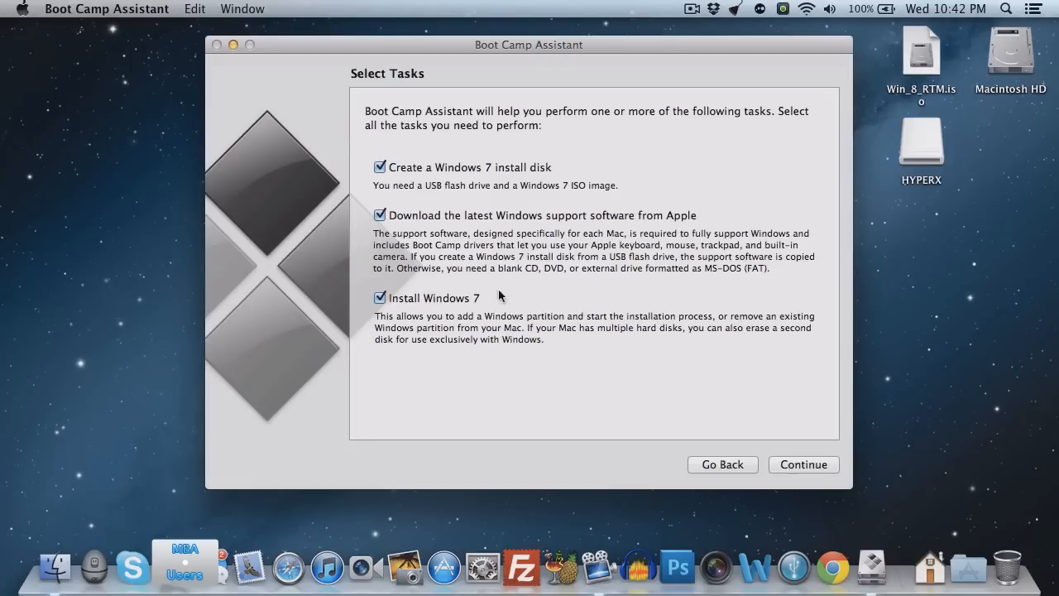
{"action": "mouse_move", "coordinate": [491, 184]}
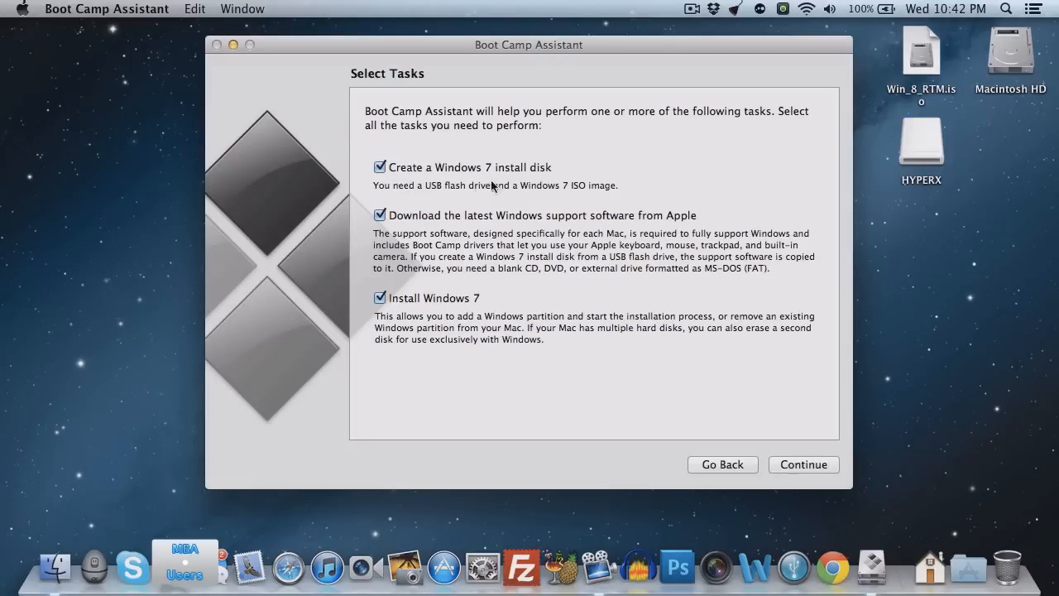
{"action": "mouse_move", "coordinate": [568, 176]}
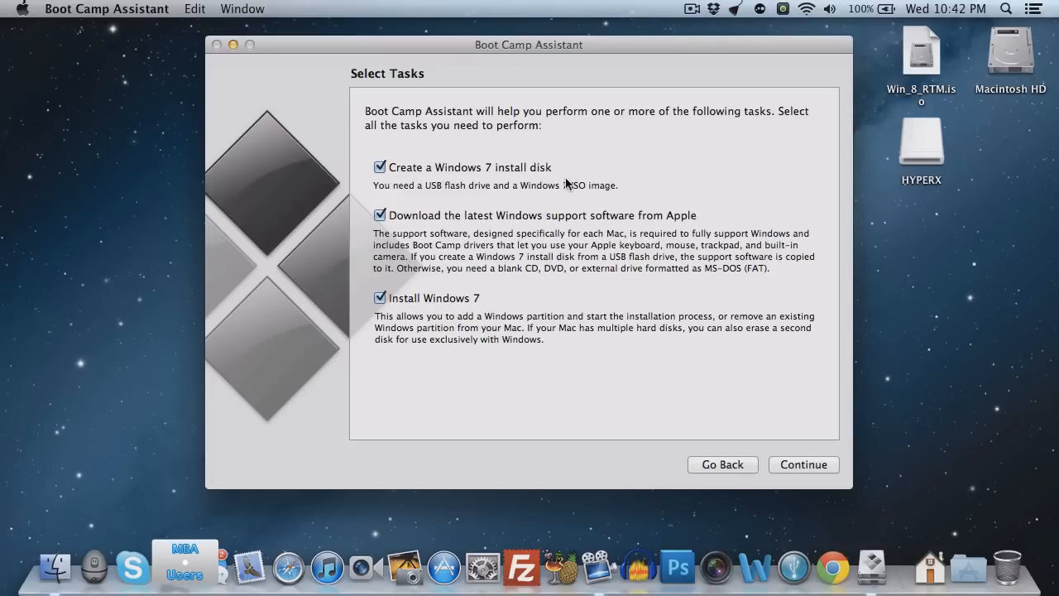
{"action": "mouse_move", "coordinate": [525, 221]}
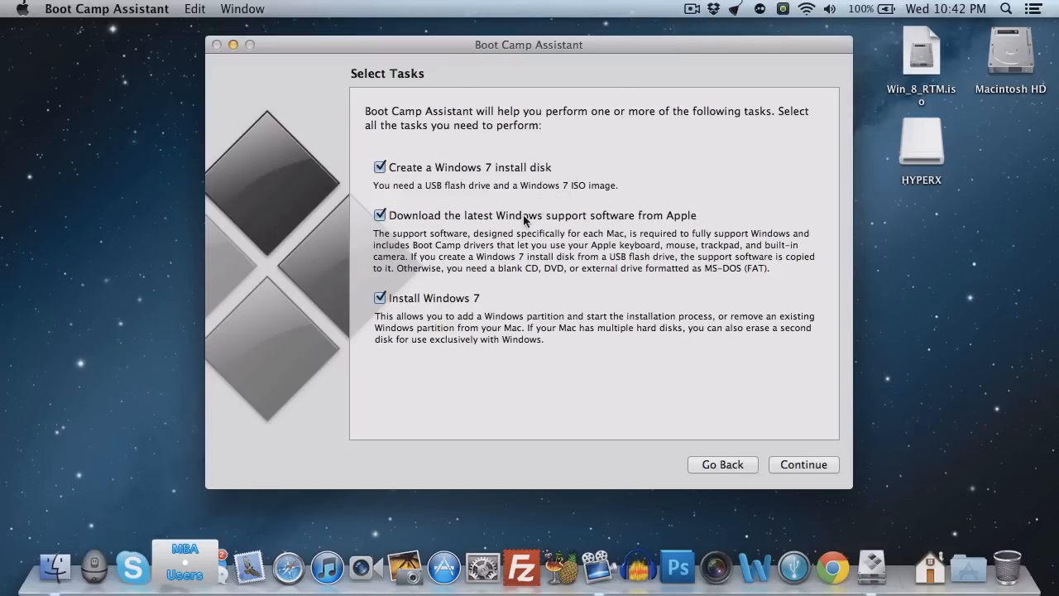
{"action": "mouse_move", "coordinate": [504, 230]}
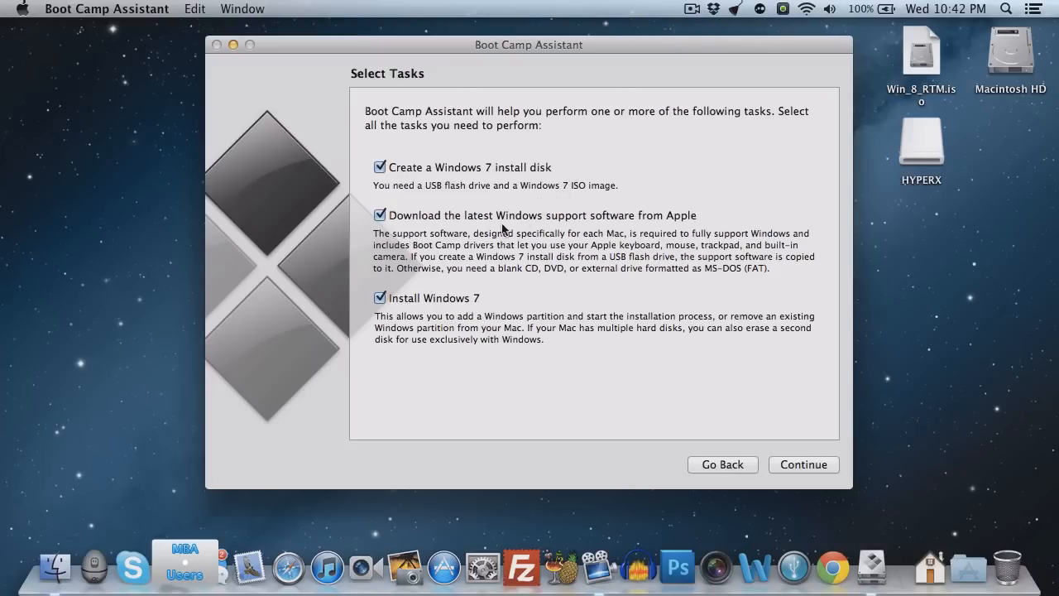
{"action": "mouse_move", "coordinate": [695, 228]}
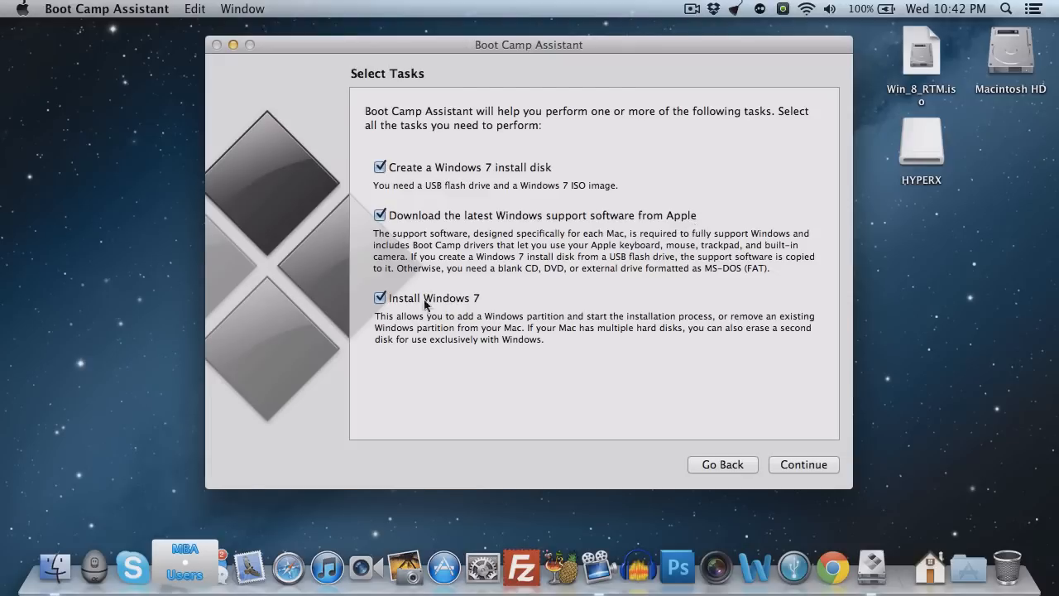
{"action": "mouse_move", "coordinate": [699, 333]}
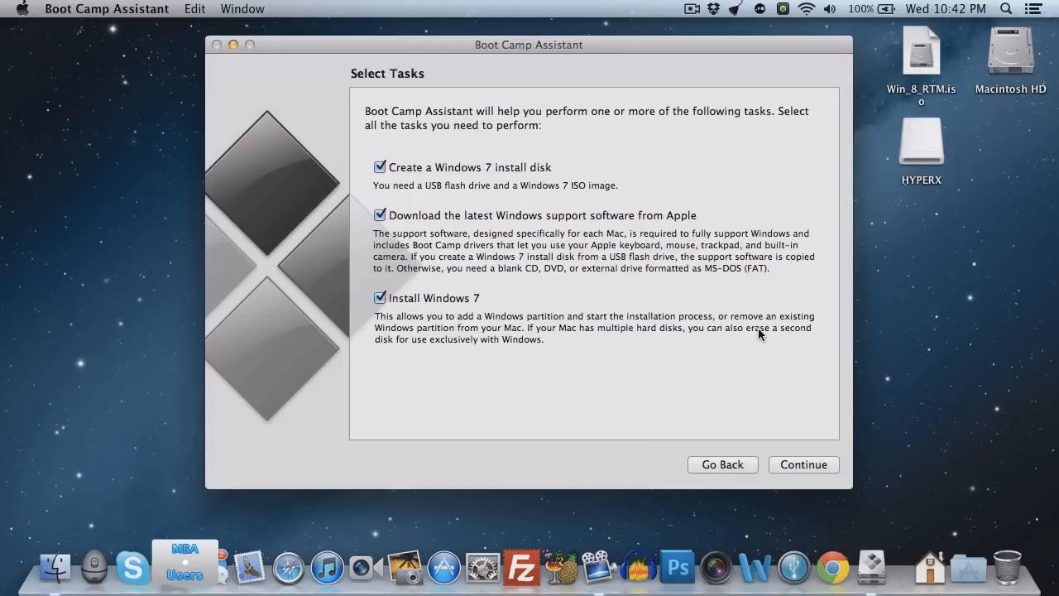
{"action": "mouse_move", "coordinate": [788, 470]}
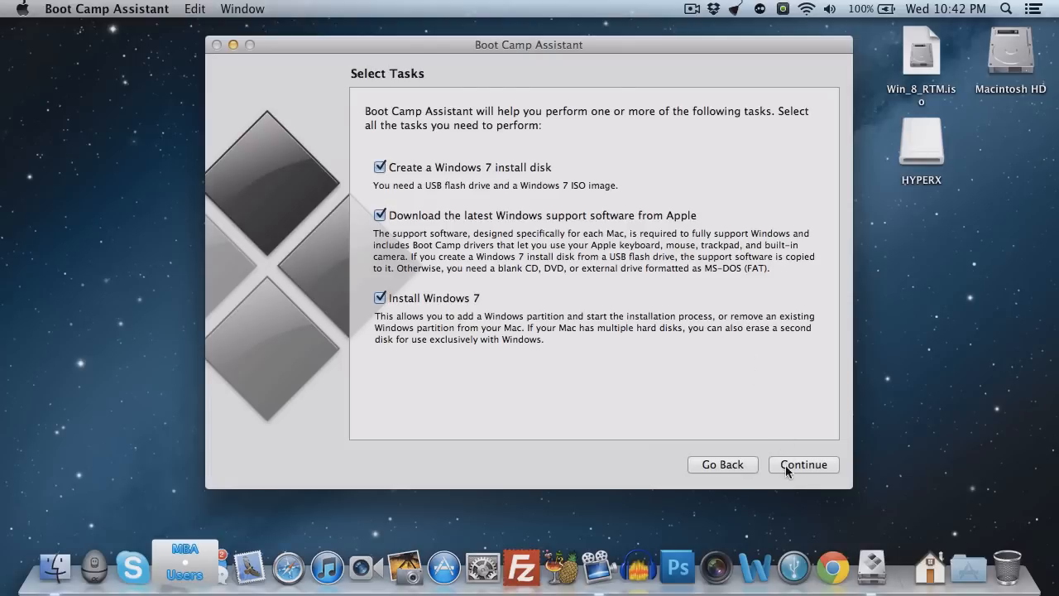
Build the Windows installer from Win_8_RTM.iso on the HYPERX drive, confirming the erase
{"action": "left_click", "coordinate": [804, 464]}
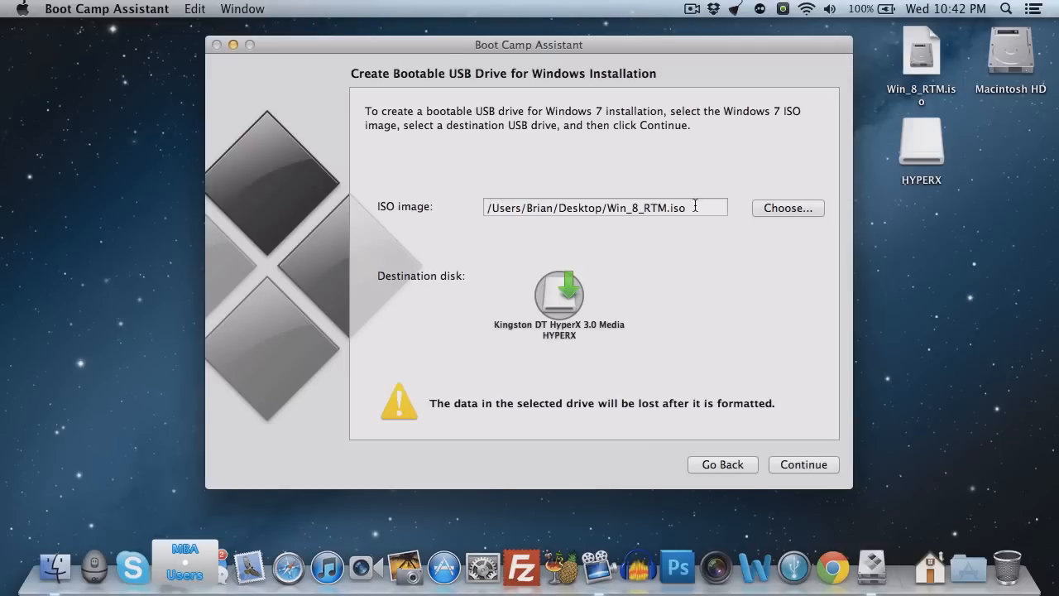
{"action": "mouse_move", "coordinate": [543, 208]}
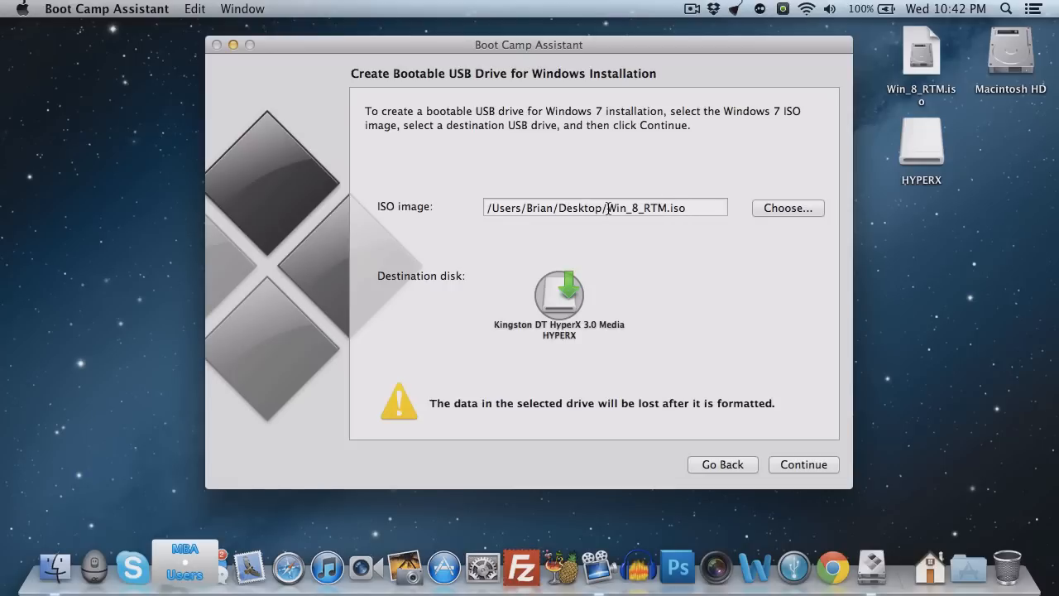
{"action": "mouse_move", "coordinate": [569, 307]}
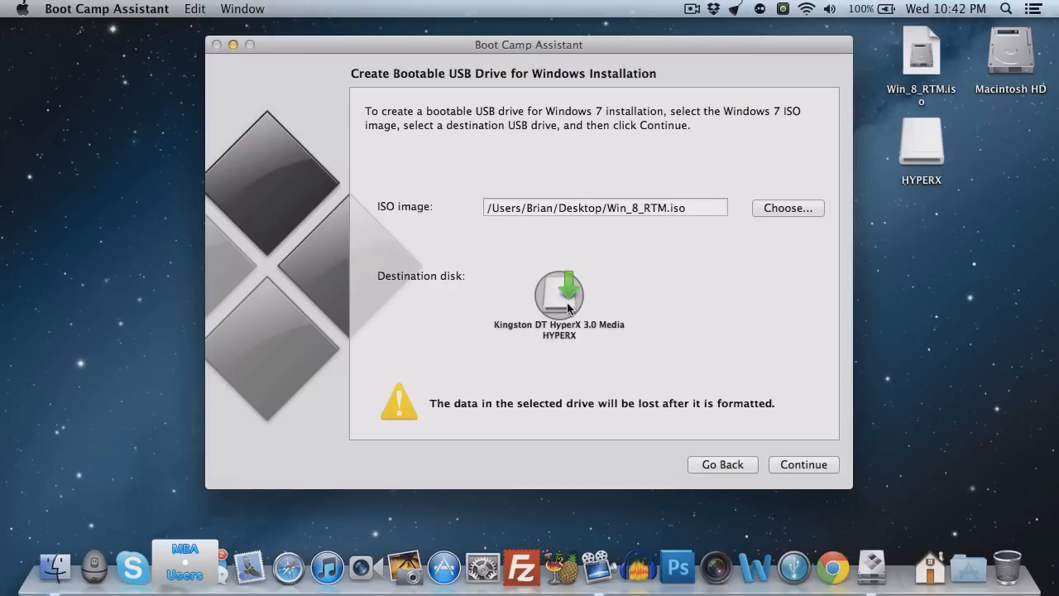
{"action": "mouse_move", "coordinate": [558, 387]}
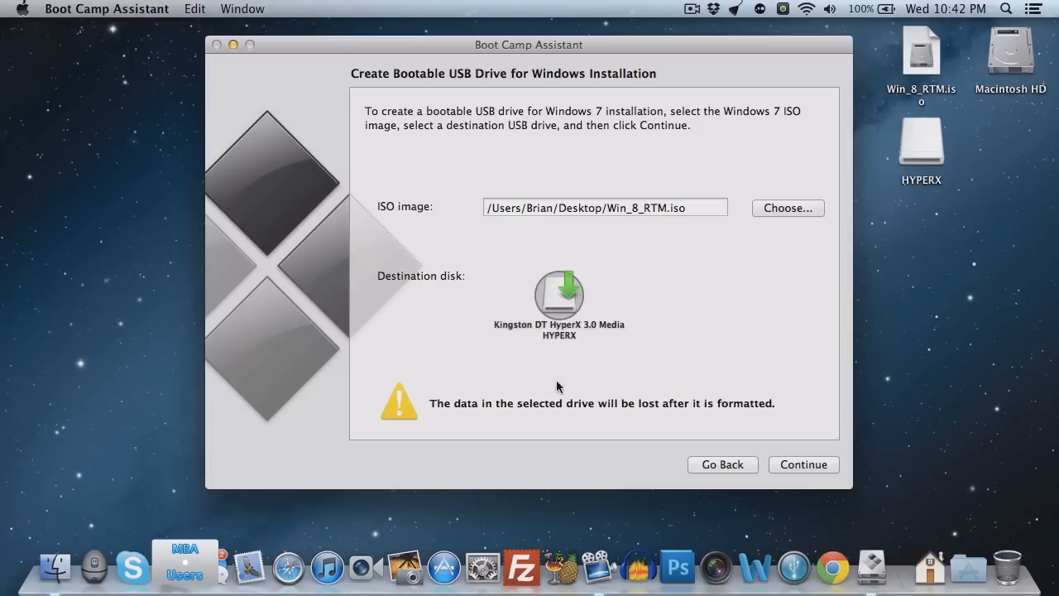
{"action": "mouse_move", "coordinate": [551, 295]}
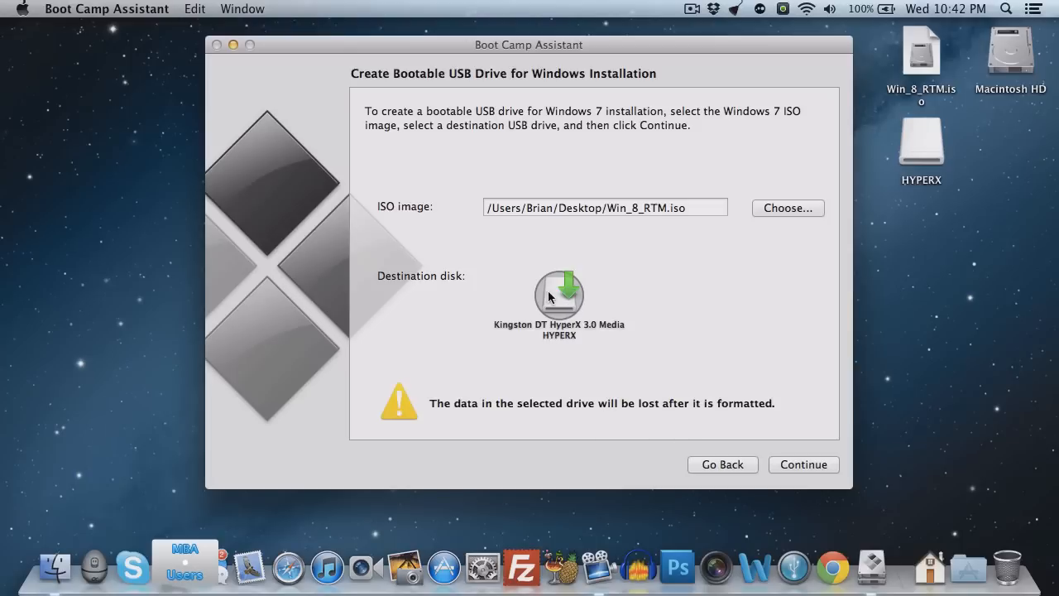
{"action": "mouse_move", "coordinate": [560, 303]}
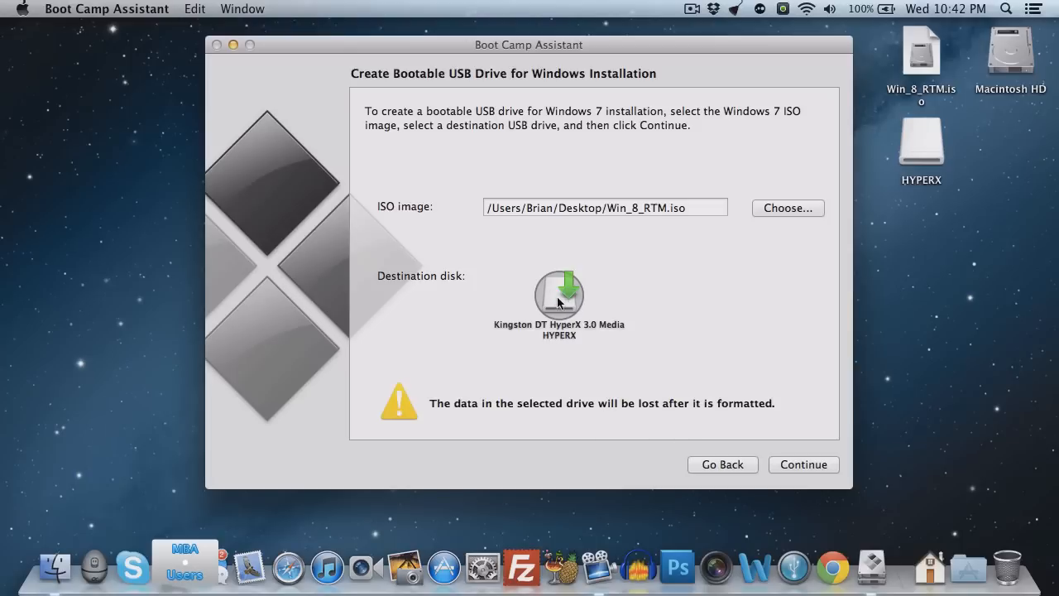
{"action": "mouse_move", "coordinate": [784, 470]}
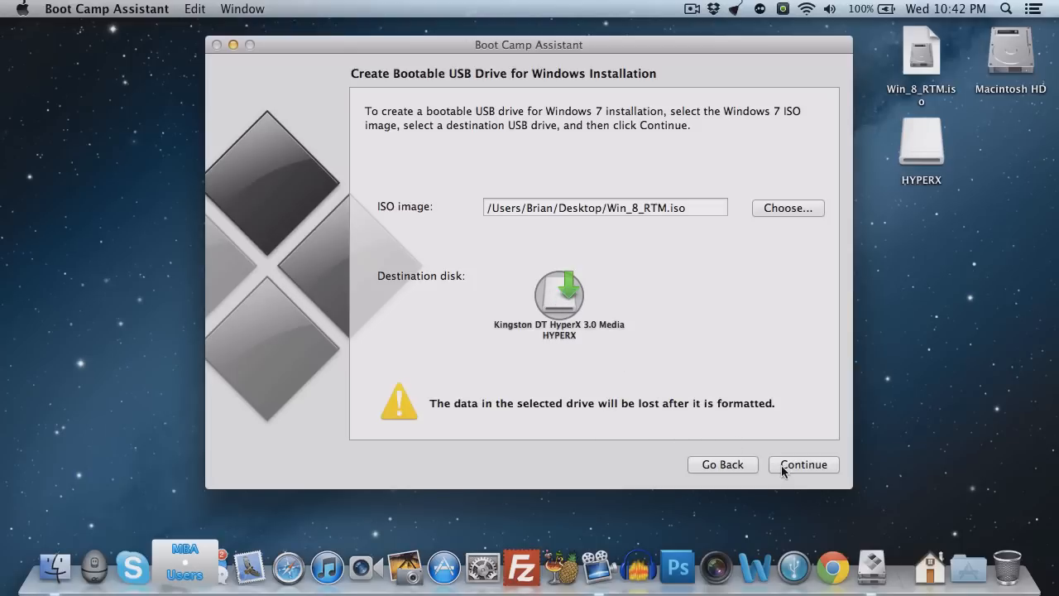
{"action": "left_click", "coordinate": [803, 465]}
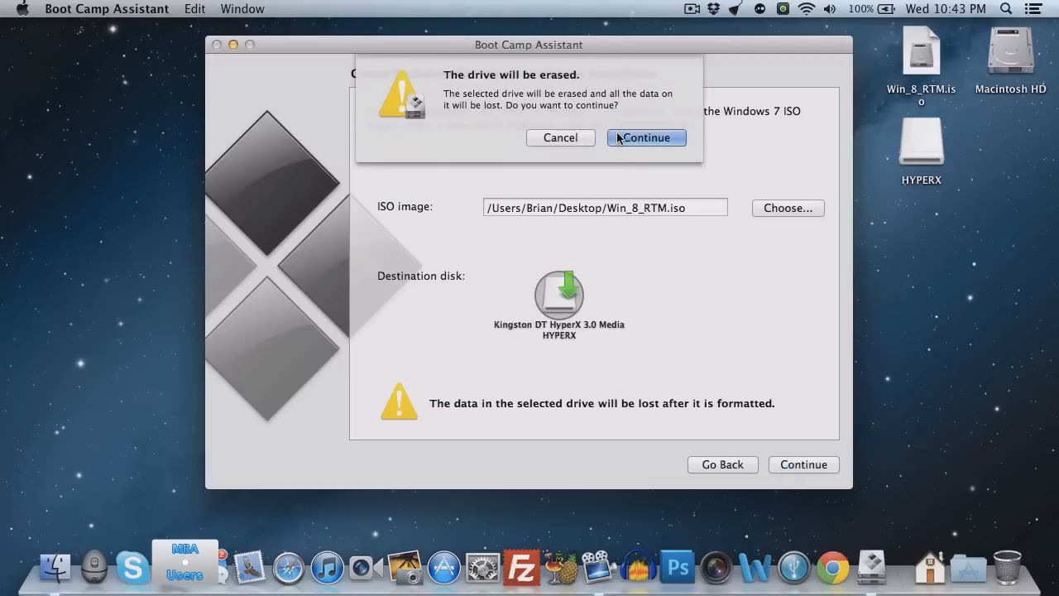
{"action": "left_click", "coordinate": [647, 138]}
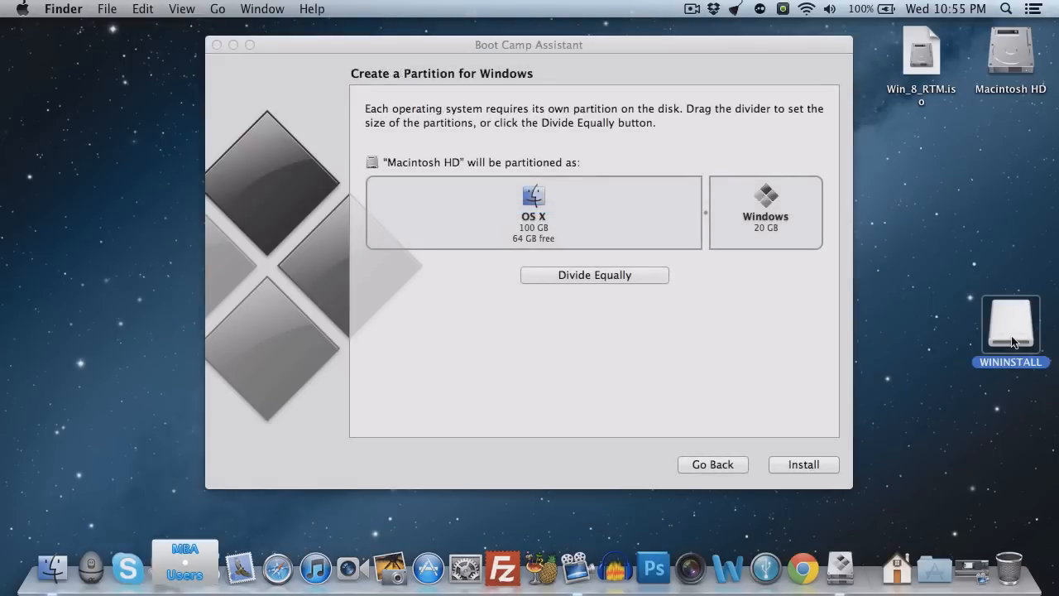
{"action": "double_click", "coordinate": [1011, 331]}
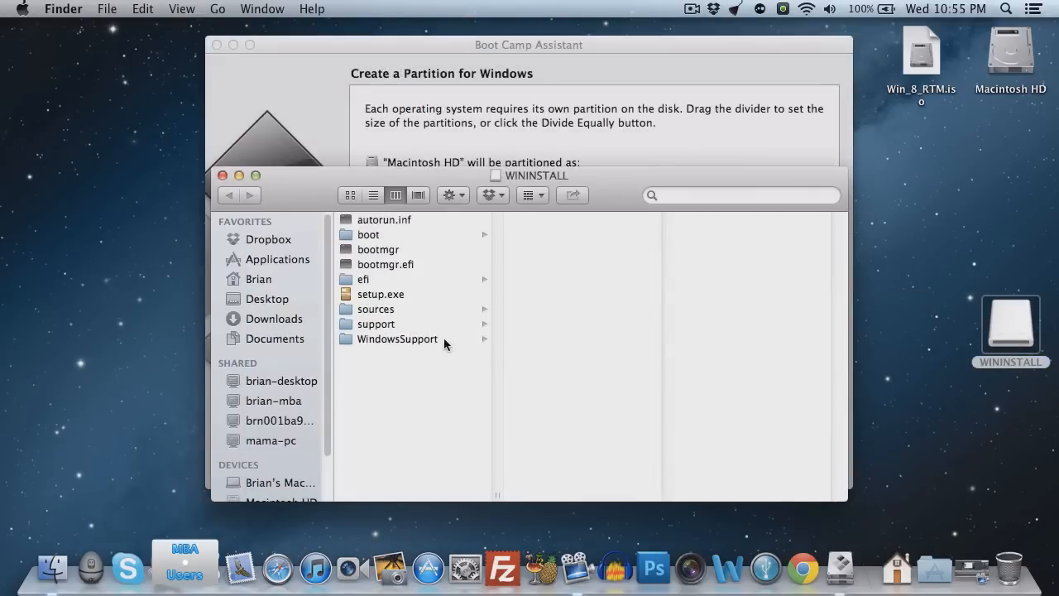
{"action": "left_click", "coordinate": [396, 339]}
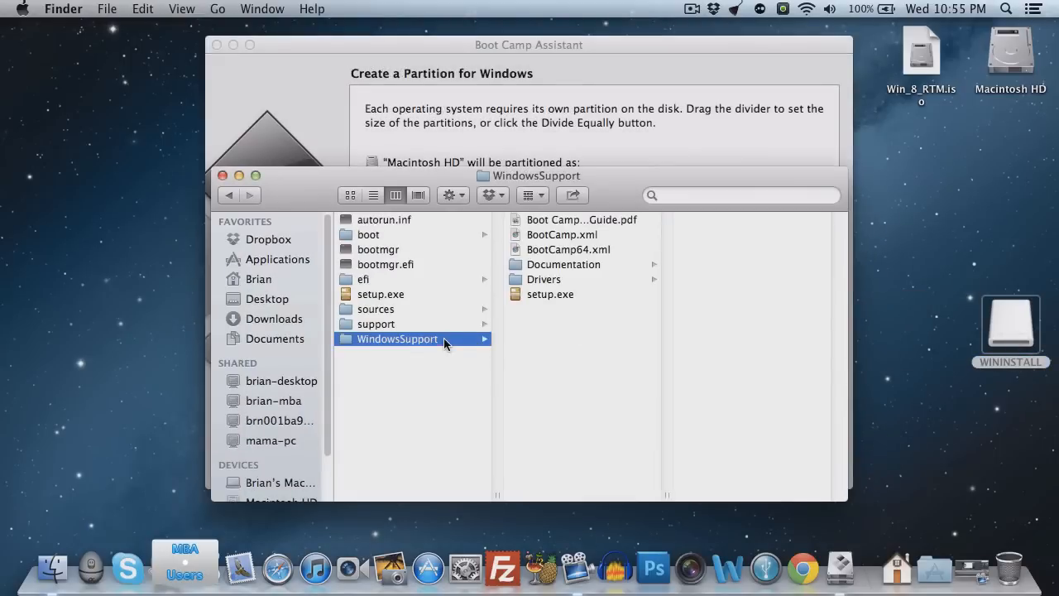
{"action": "right_click", "coordinate": [394, 338]}
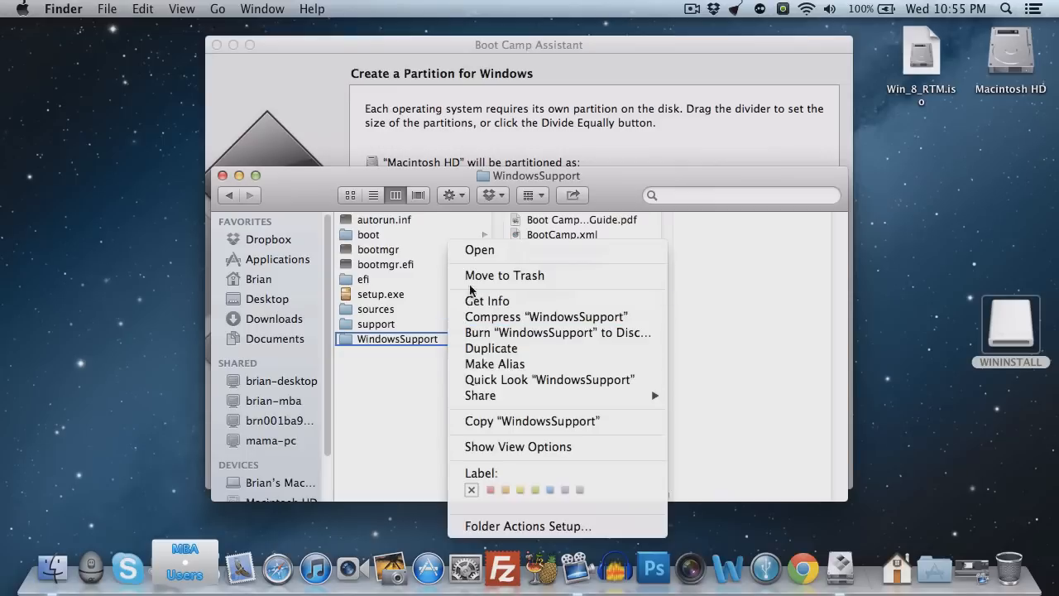
{"action": "left_click", "coordinate": [487, 301]}
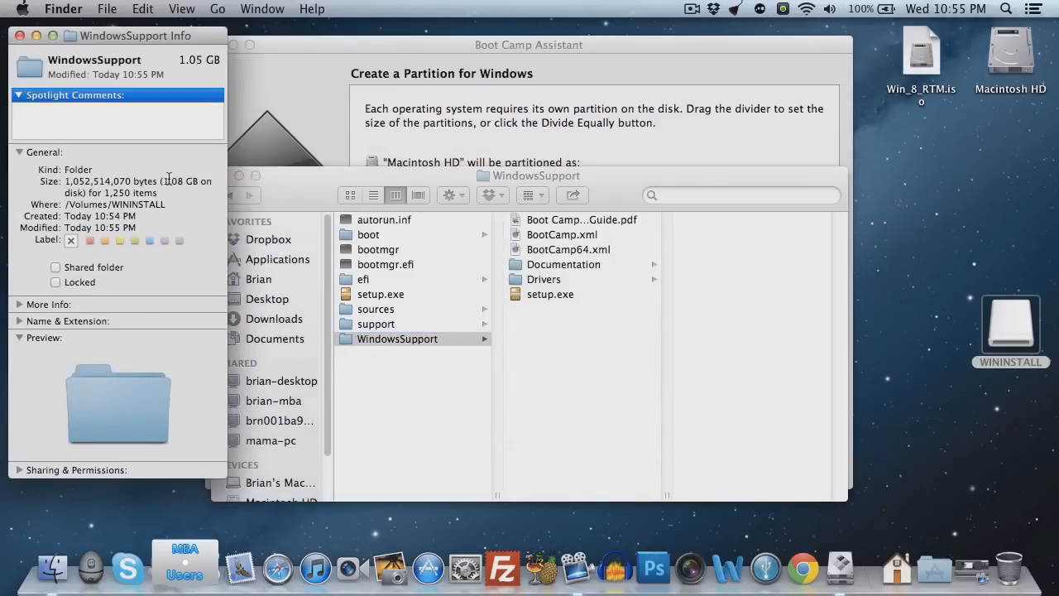
{"action": "left_click", "coordinate": [19, 35]}
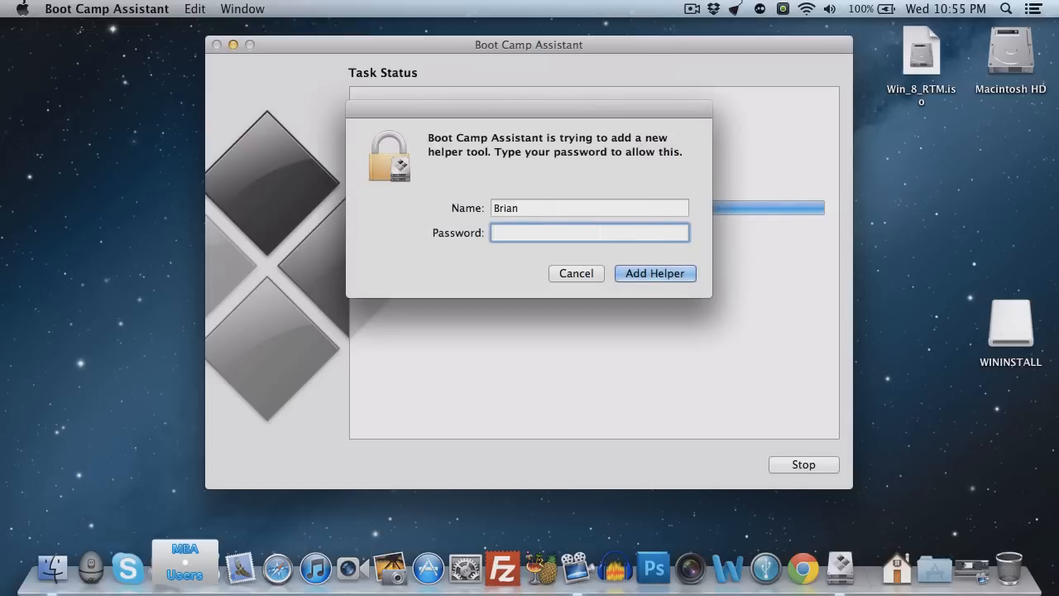
{"action": "left_click", "coordinate": [655, 274]}
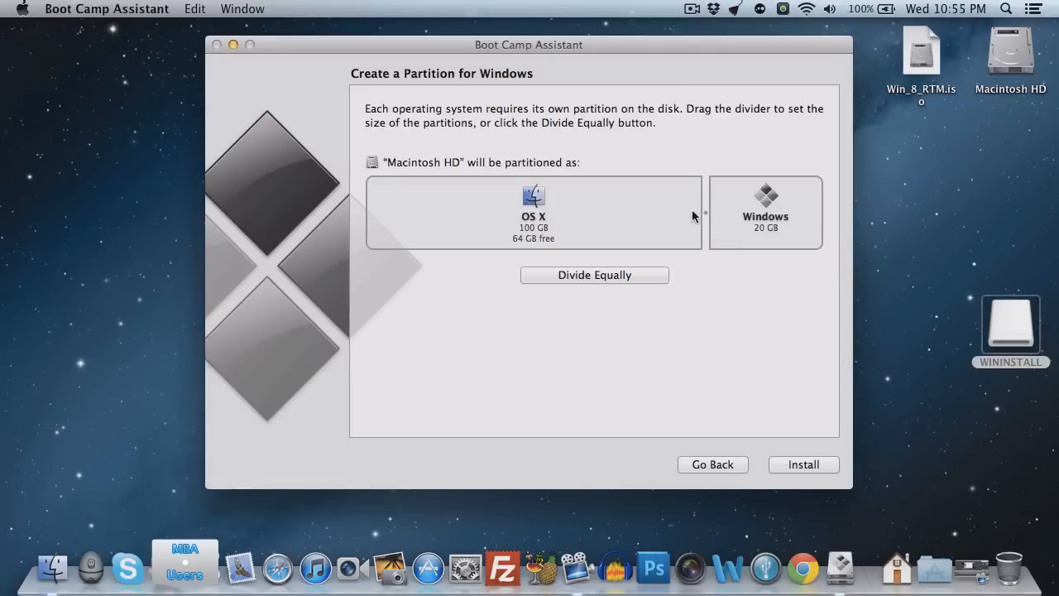
Size the partitions to 55 GB OS X and 65 GB Windows, then start partitioning
{"action": "left_click_drag", "start_coordinate": [704, 215], "coordinate": [563, 205]}
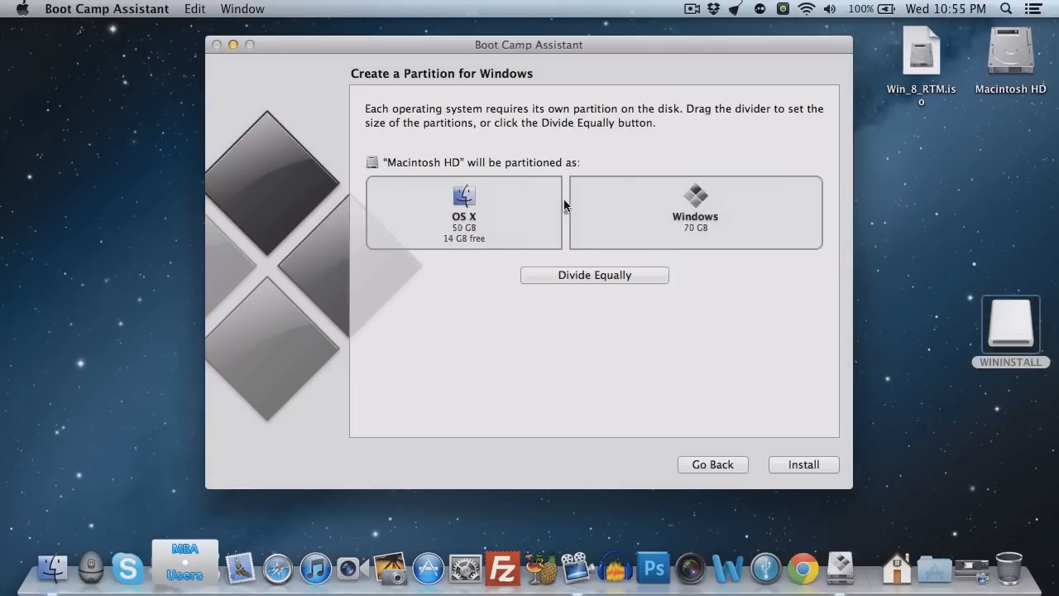
{"action": "left_click_drag", "start_coordinate": [565, 206], "coordinate": [558, 215]}
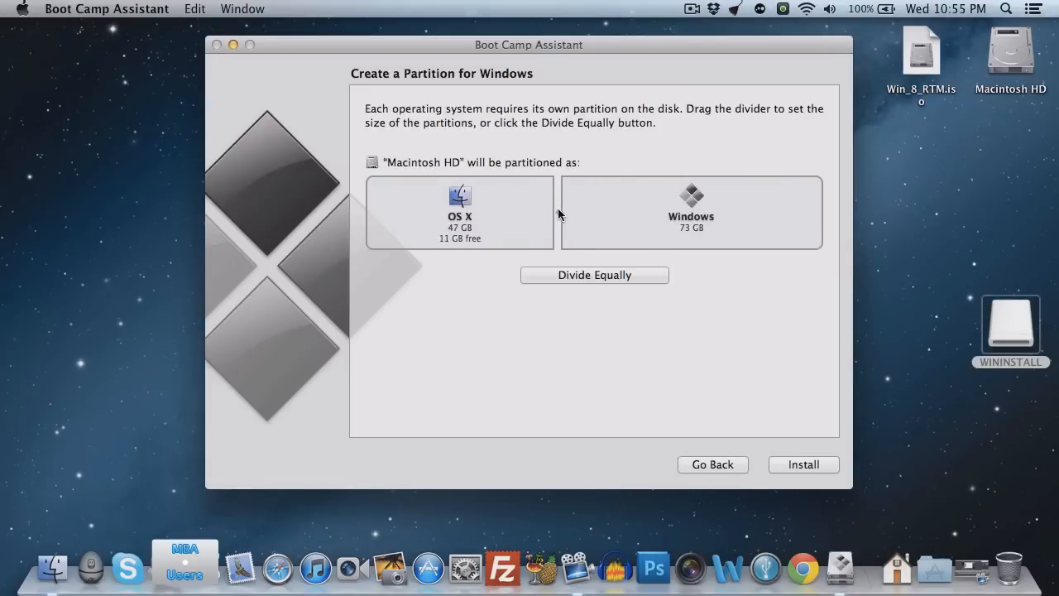
{"action": "left_click_drag", "start_coordinate": [559, 213], "coordinate": [567, 218]}
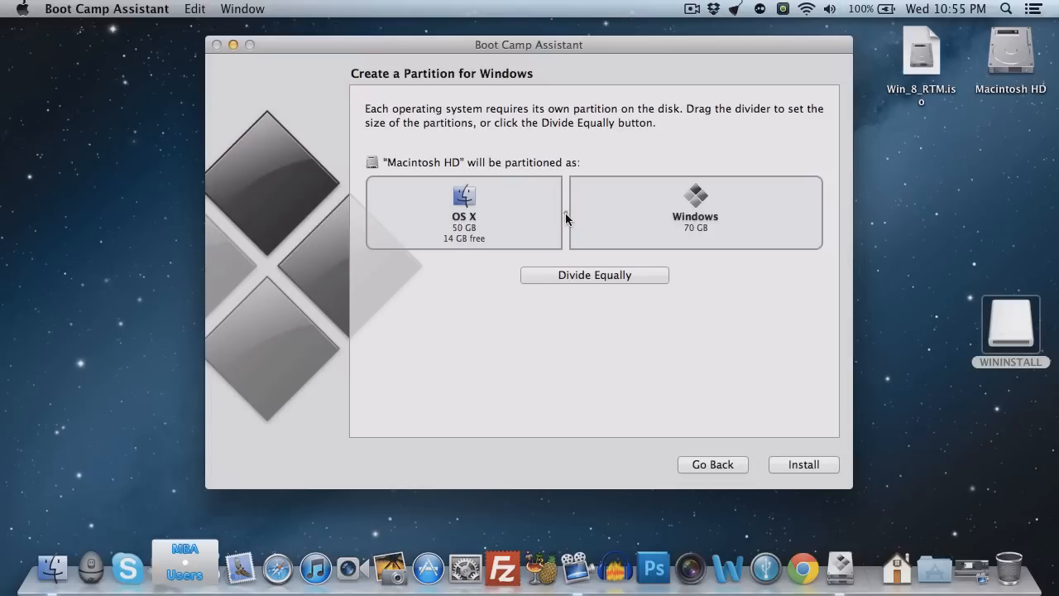
{"action": "left_click_drag", "start_coordinate": [567, 218], "coordinate": [580, 219]}
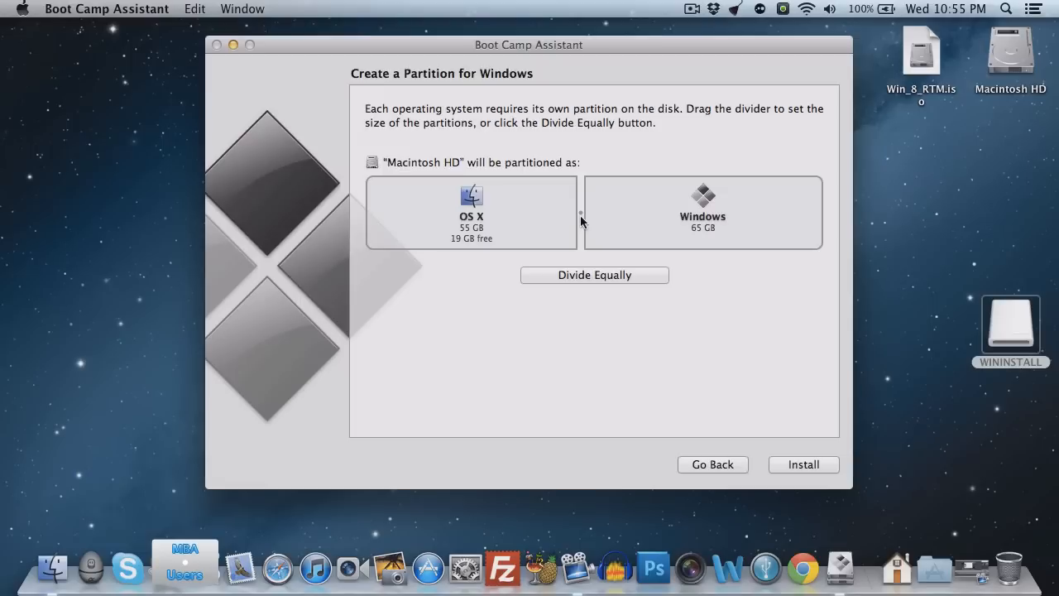
{"action": "mouse_move", "coordinate": [784, 449]}
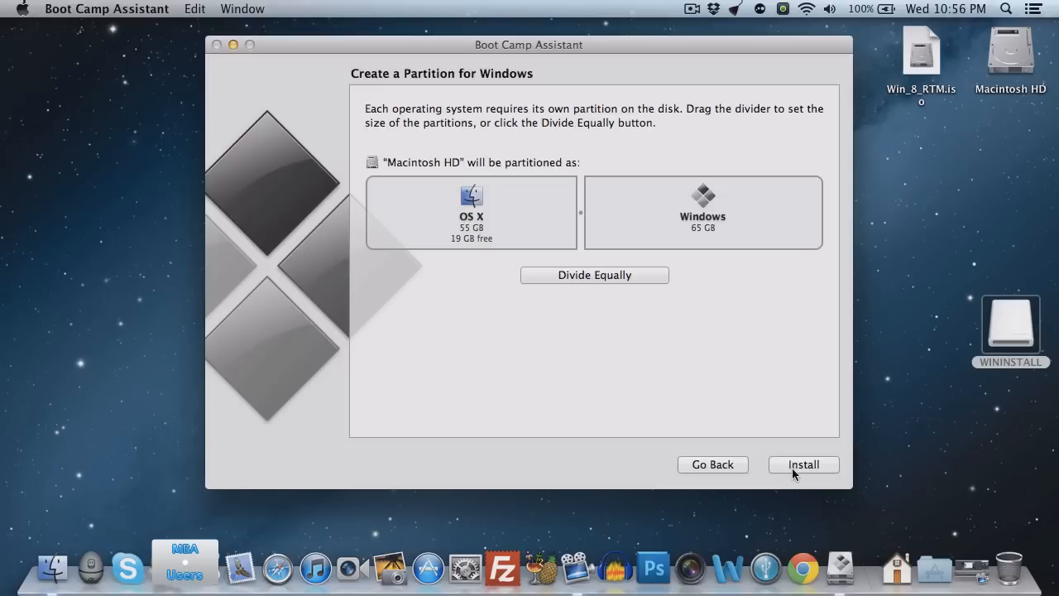
{"action": "left_click", "coordinate": [803, 464]}
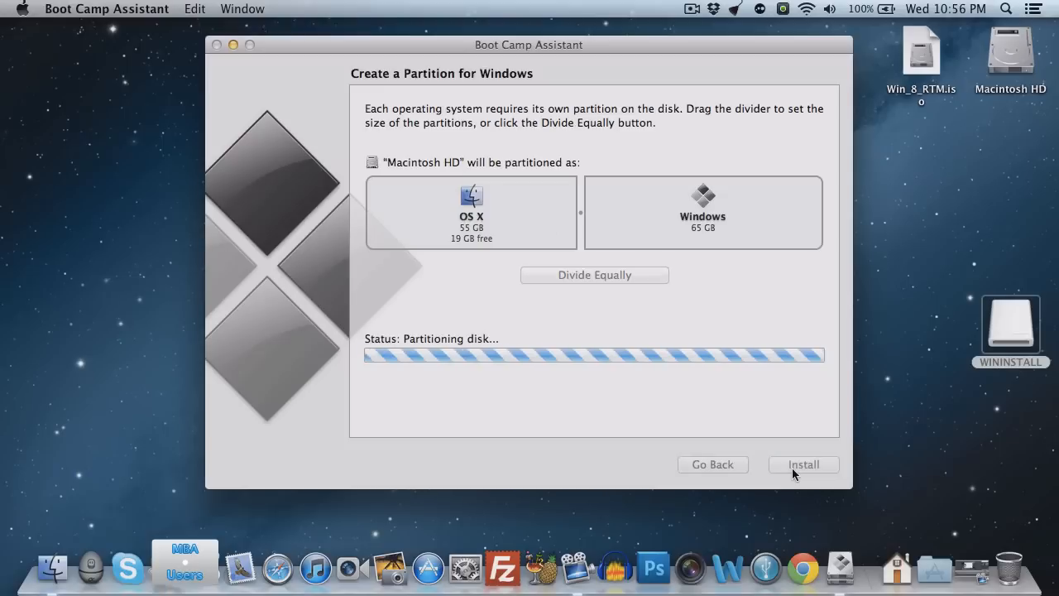